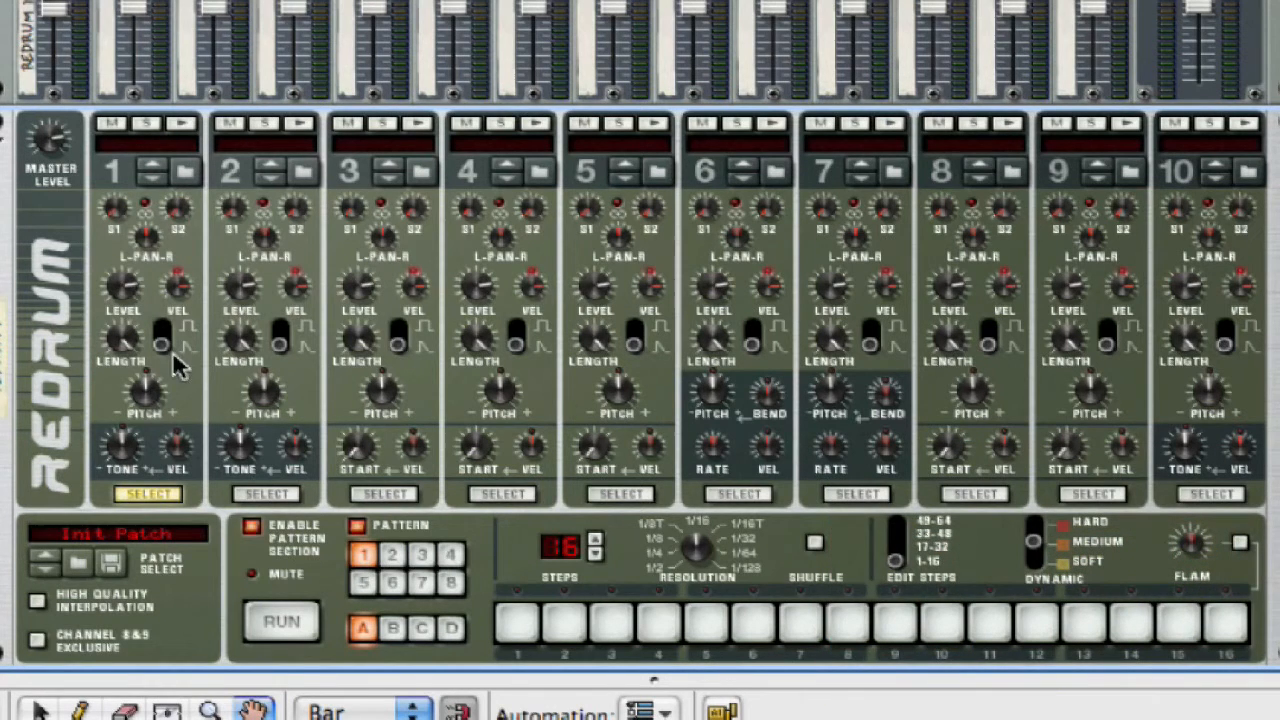
mouse_move(1140, 584)
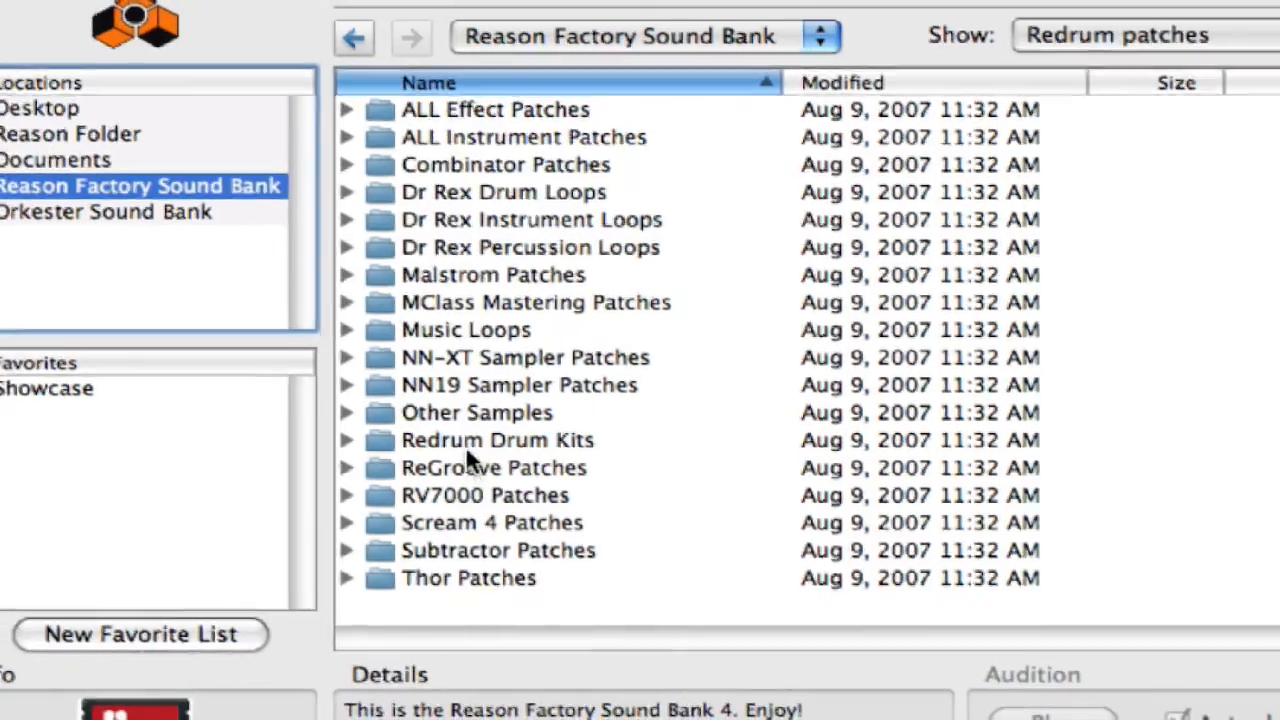
- Load Hip Hop Kit 01.drp from Redrum Drum Kits > Hip Hop Kits into Redrum
double_click(496, 440)
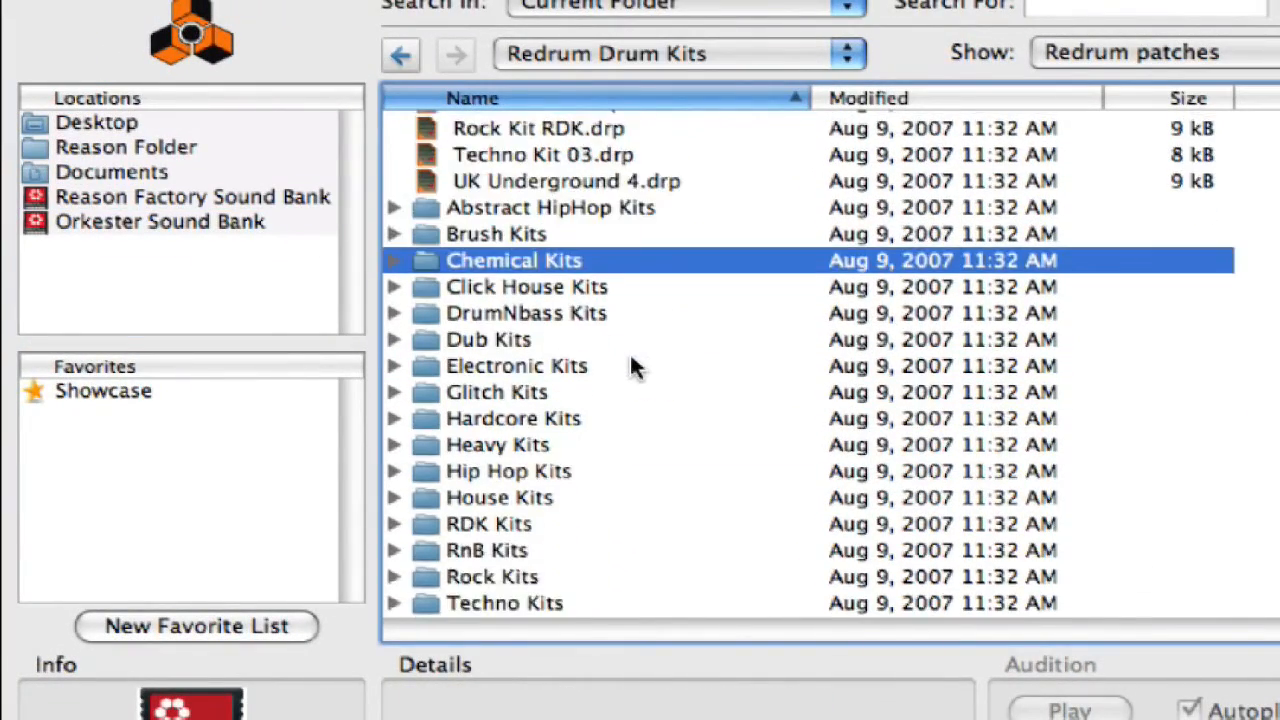
scroll("down", 3)
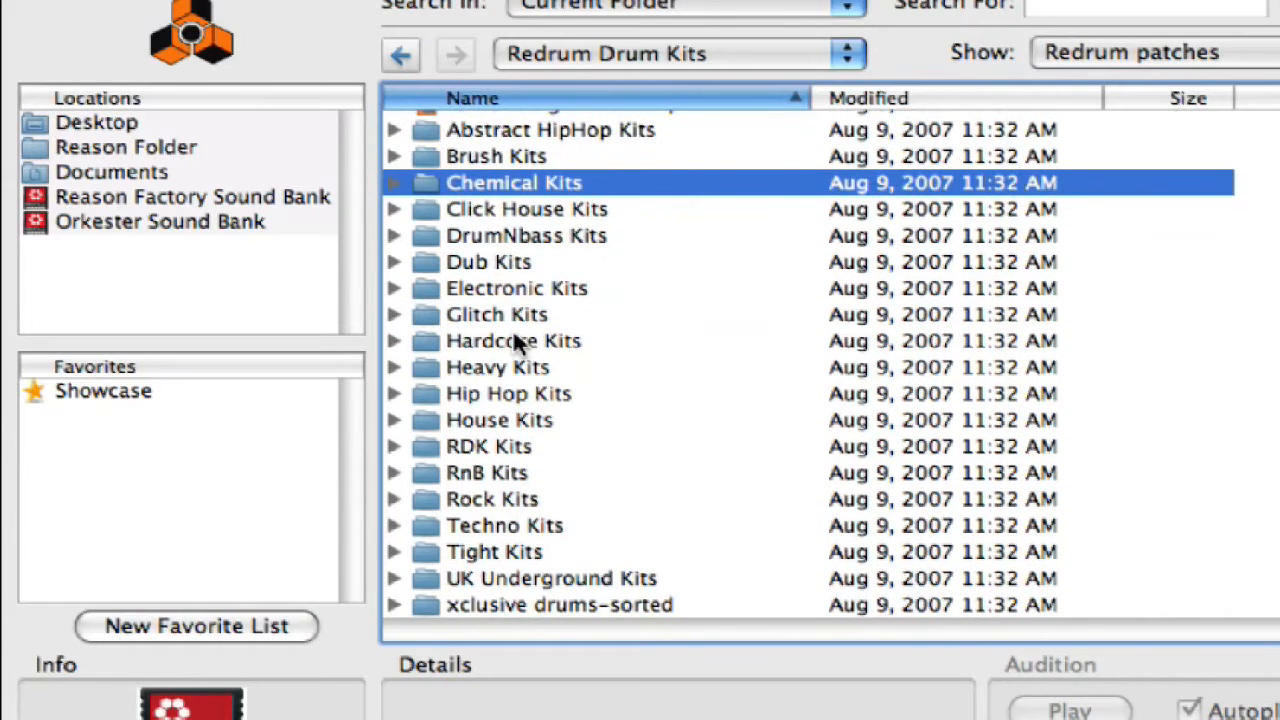
double_click(508, 392)
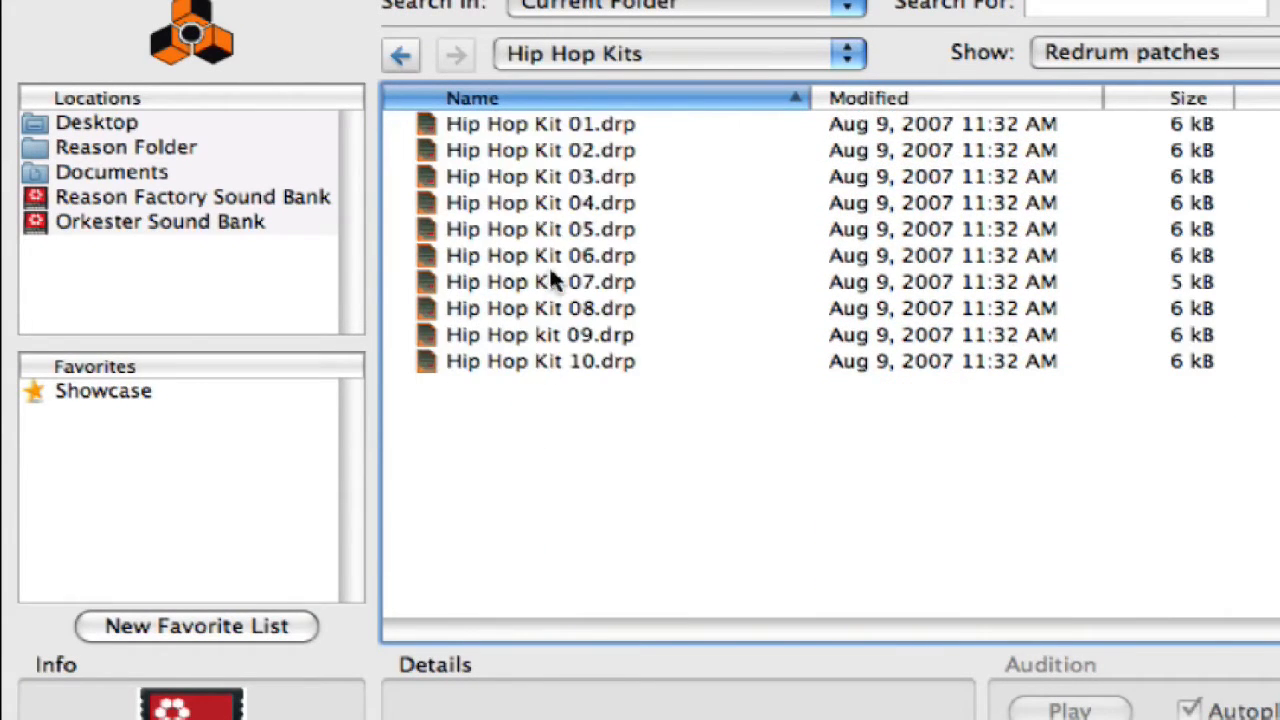
left_click(540, 124)
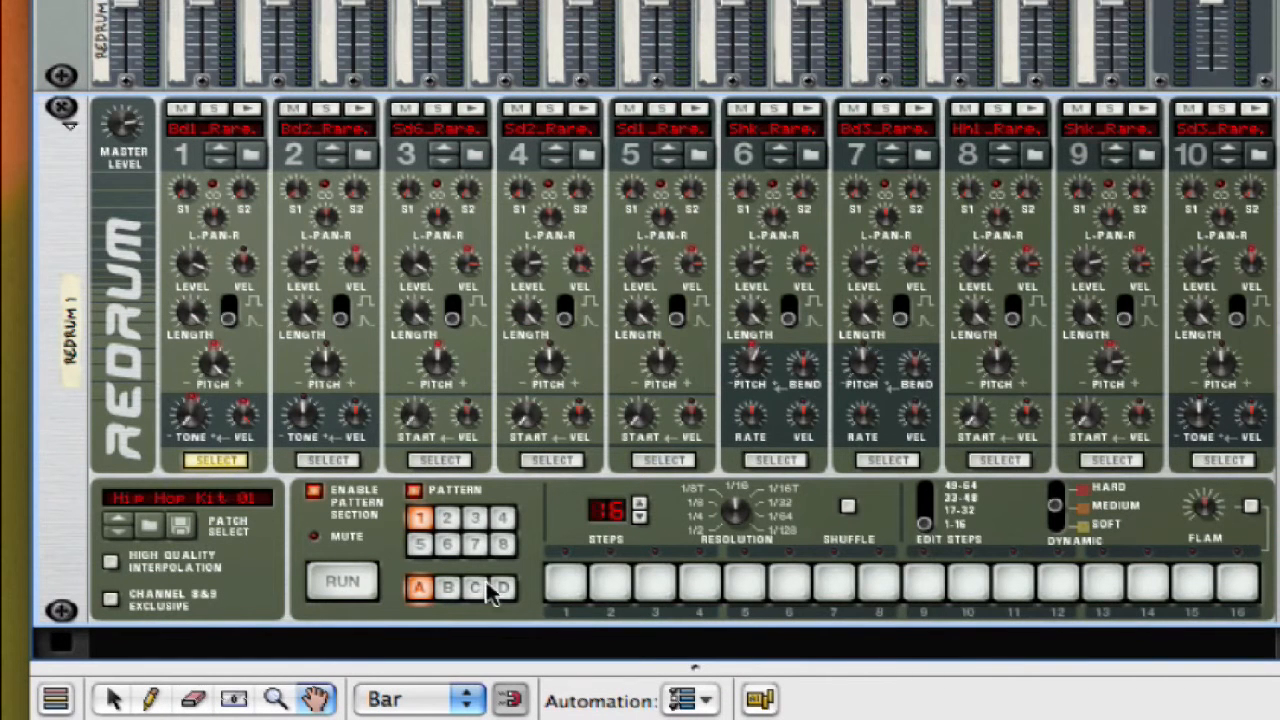
mouse_move(212, 164)
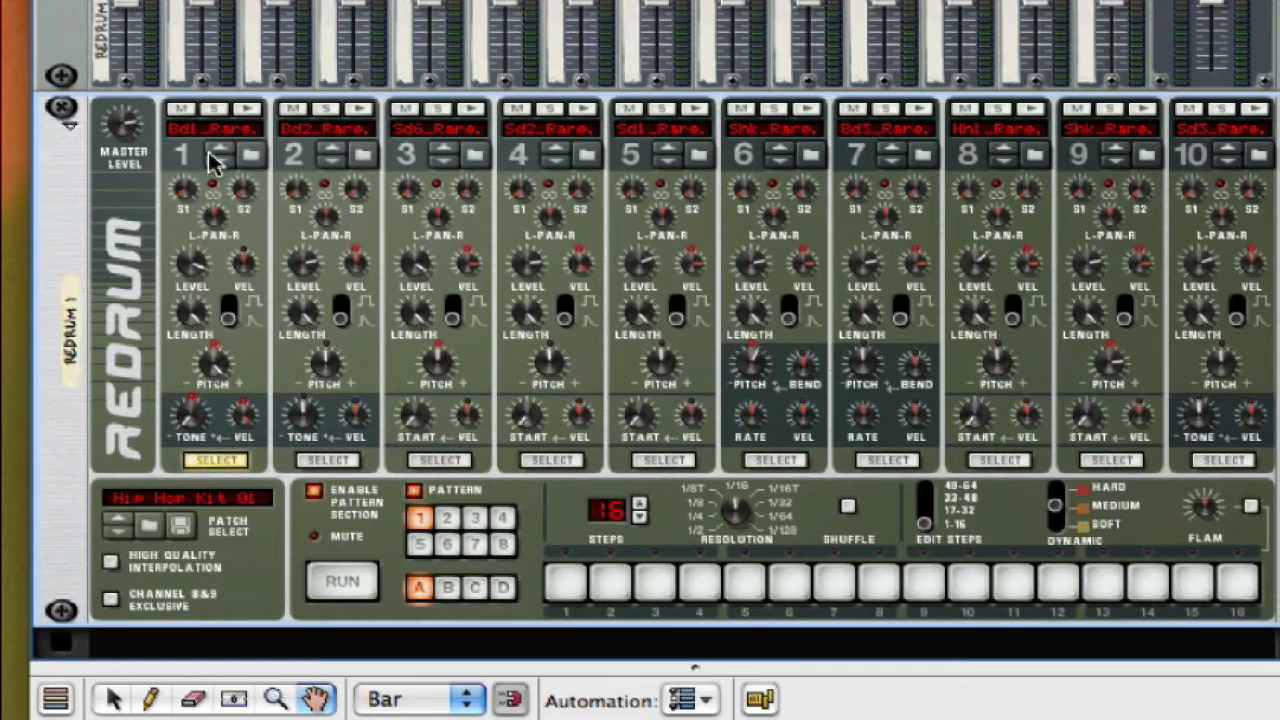
mouse_move(216, 224)
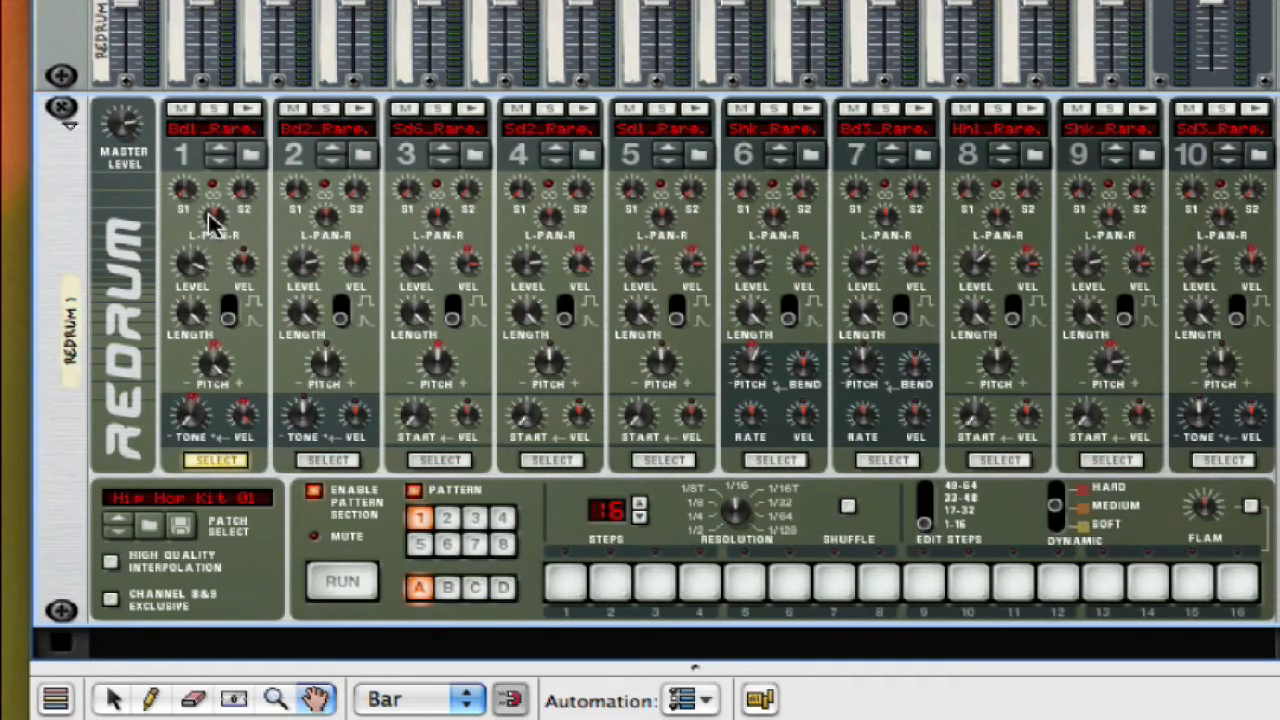
mouse_move(1244, 248)
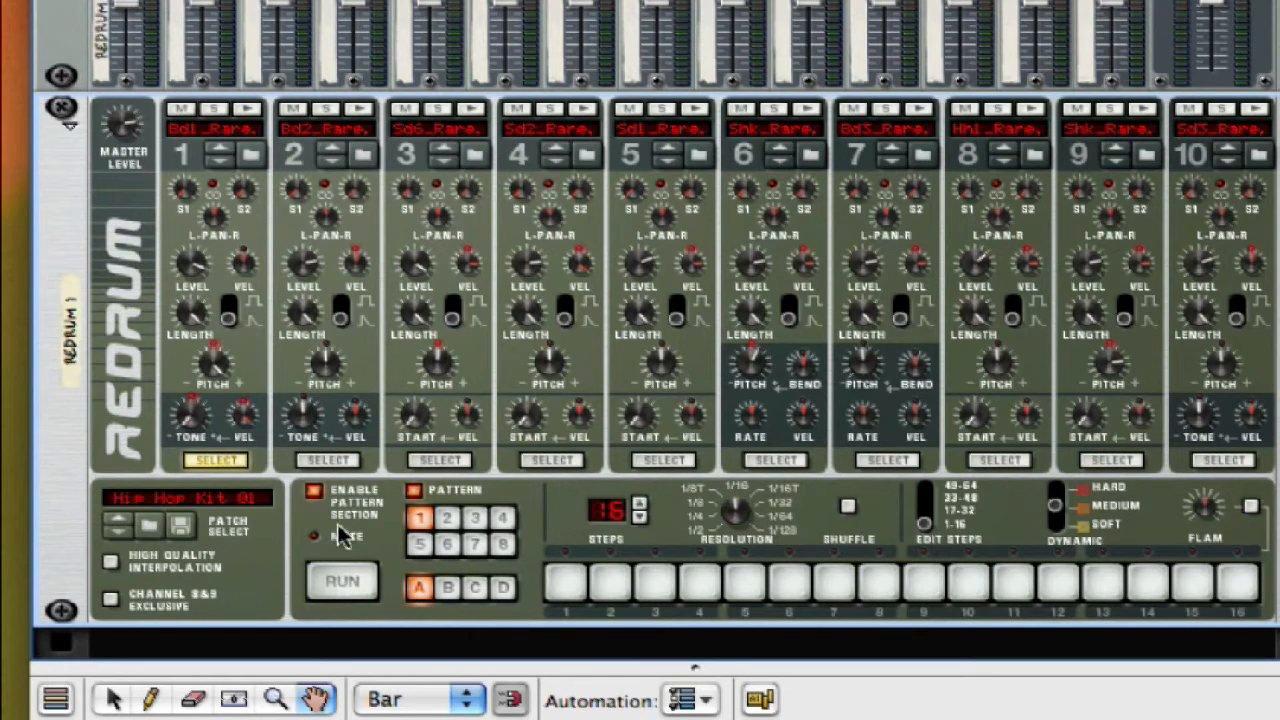
mouse_move(356, 572)
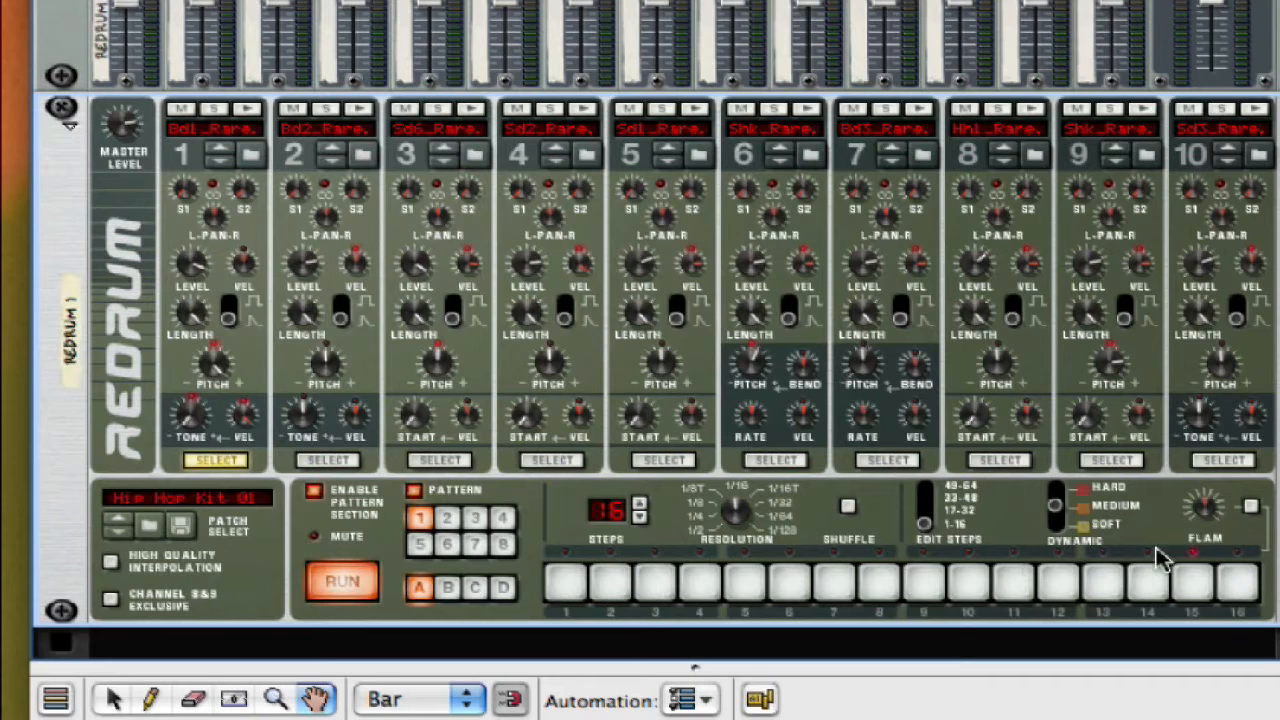
mouse_move(564, 576)
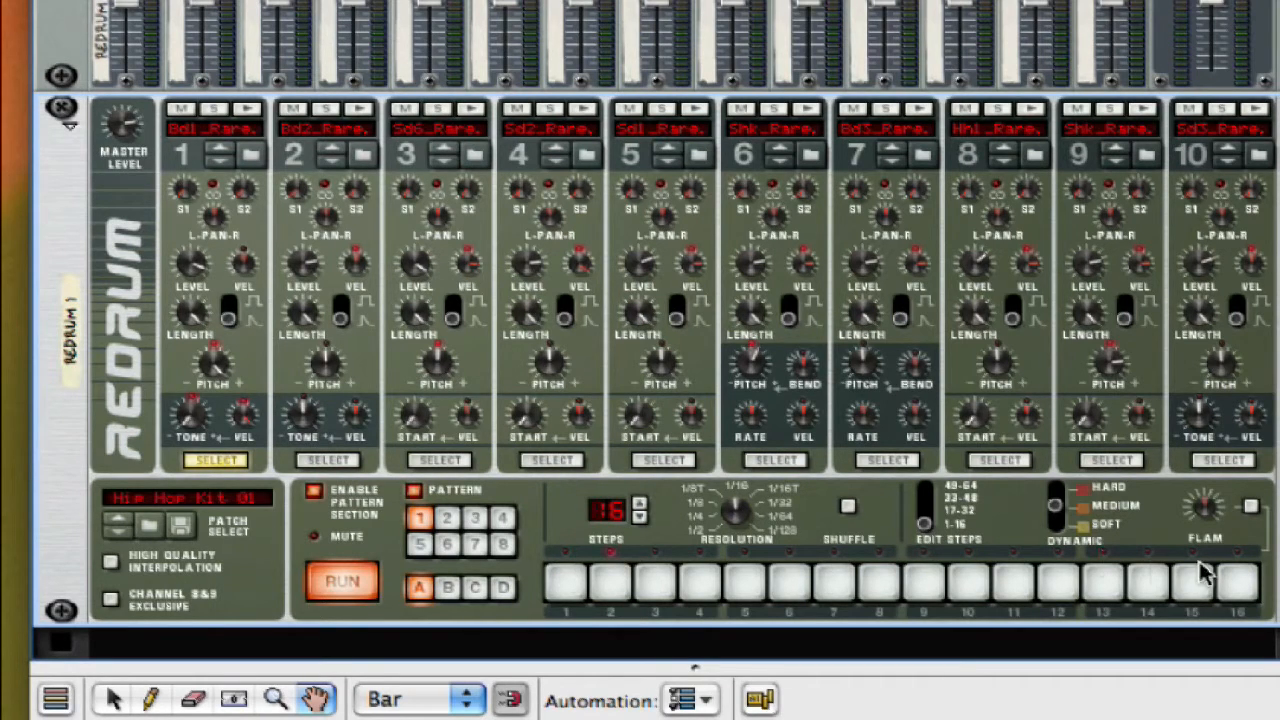
mouse_move(576, 568)
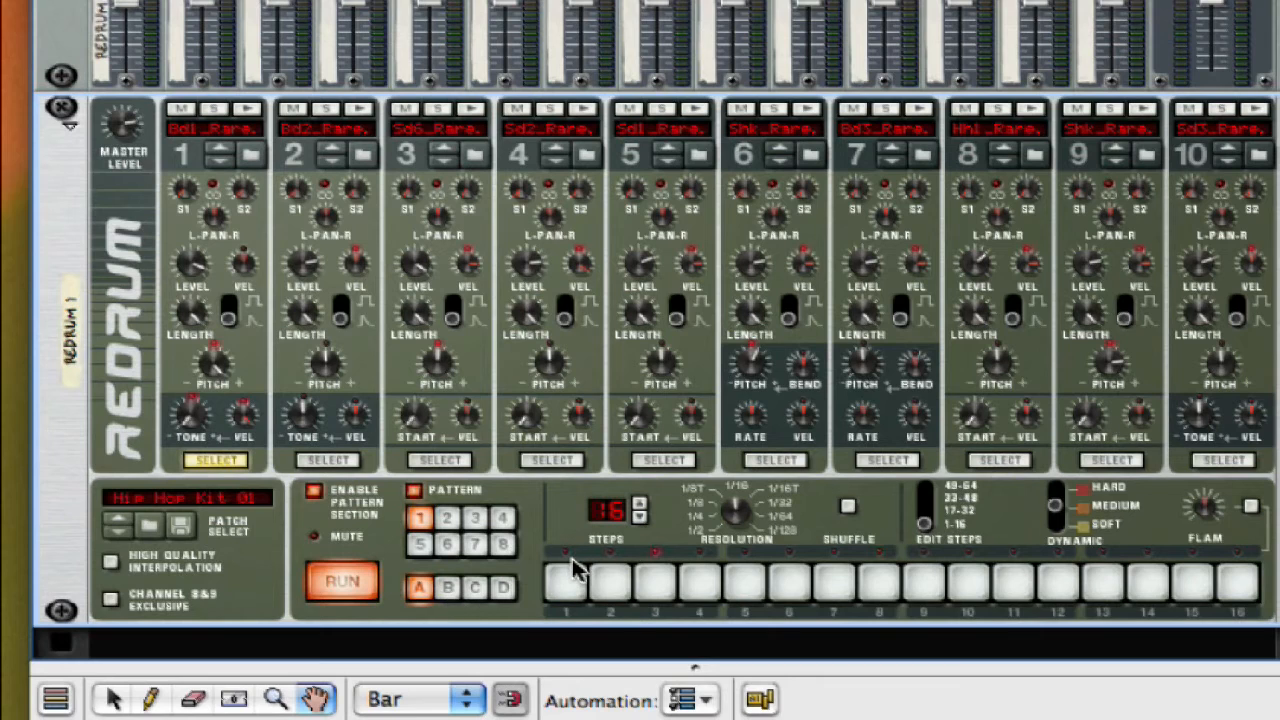
mouse_move(610, 578)
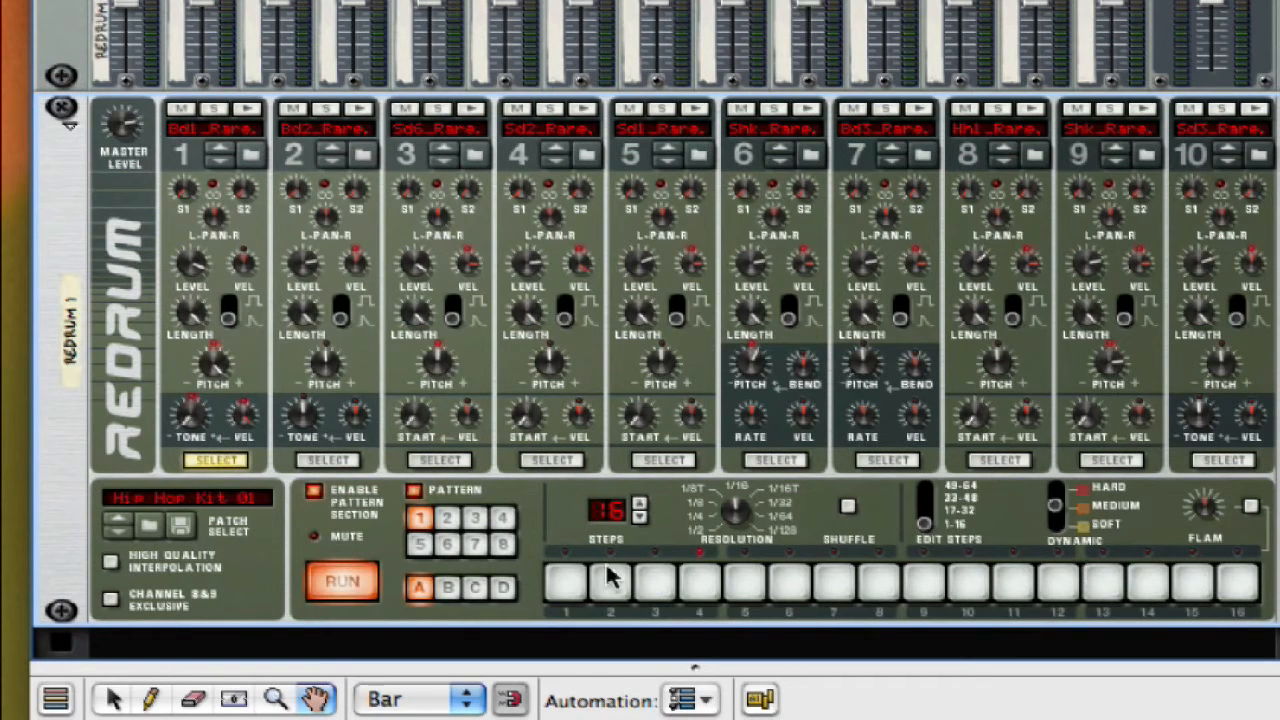
mouse_move(1236, 570)
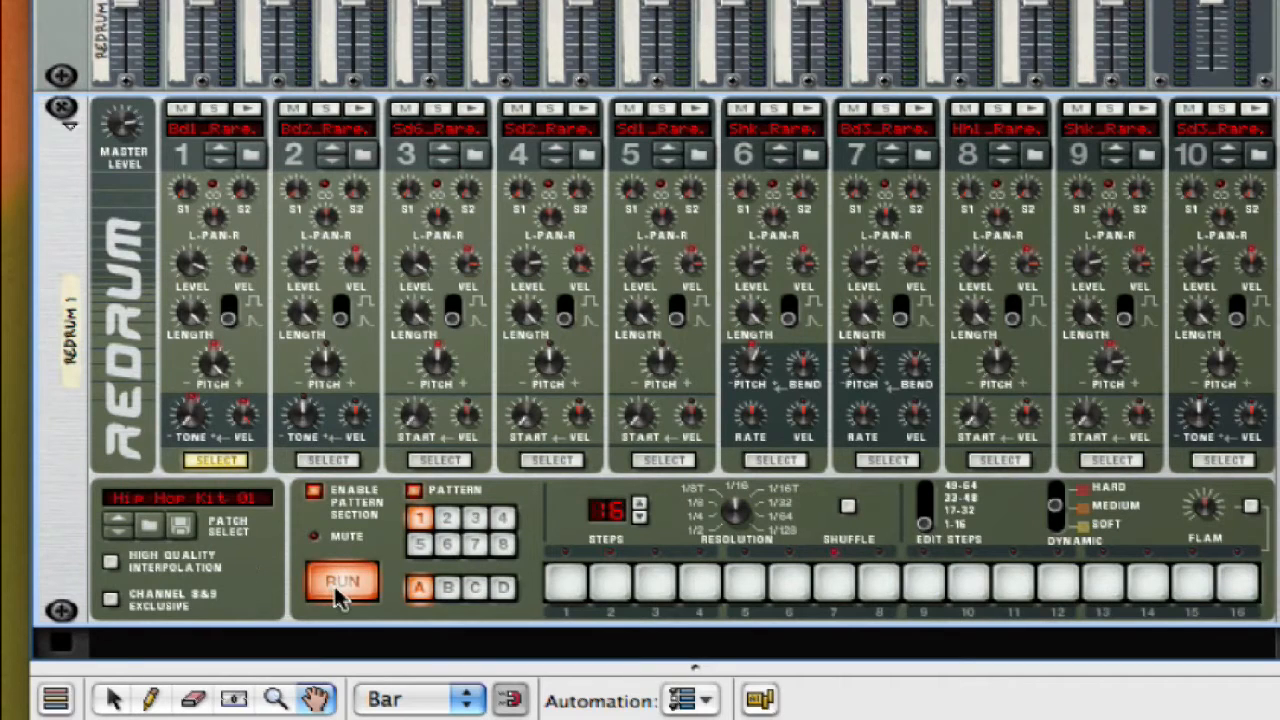
- Stop the running pattern and step through patterns 3 and 5 in the pattern section
left_click(340, 580)
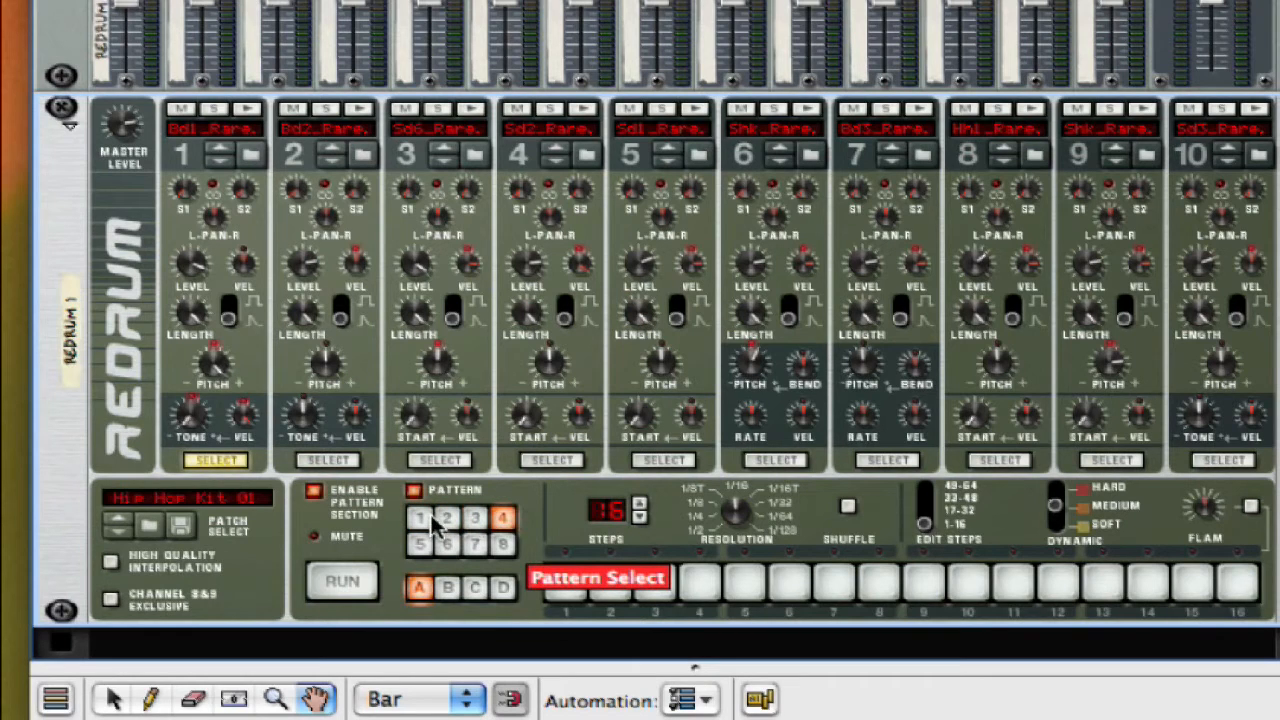
left_click(476, 516)
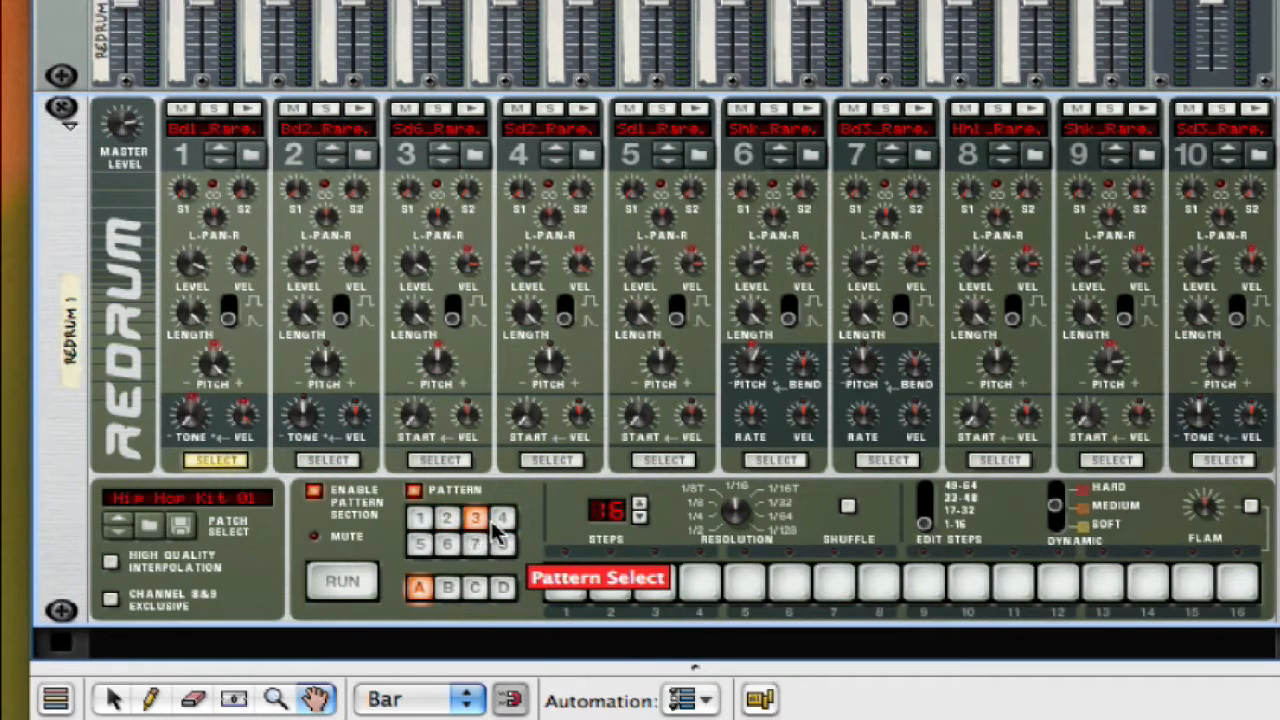
left_click(420, 544)
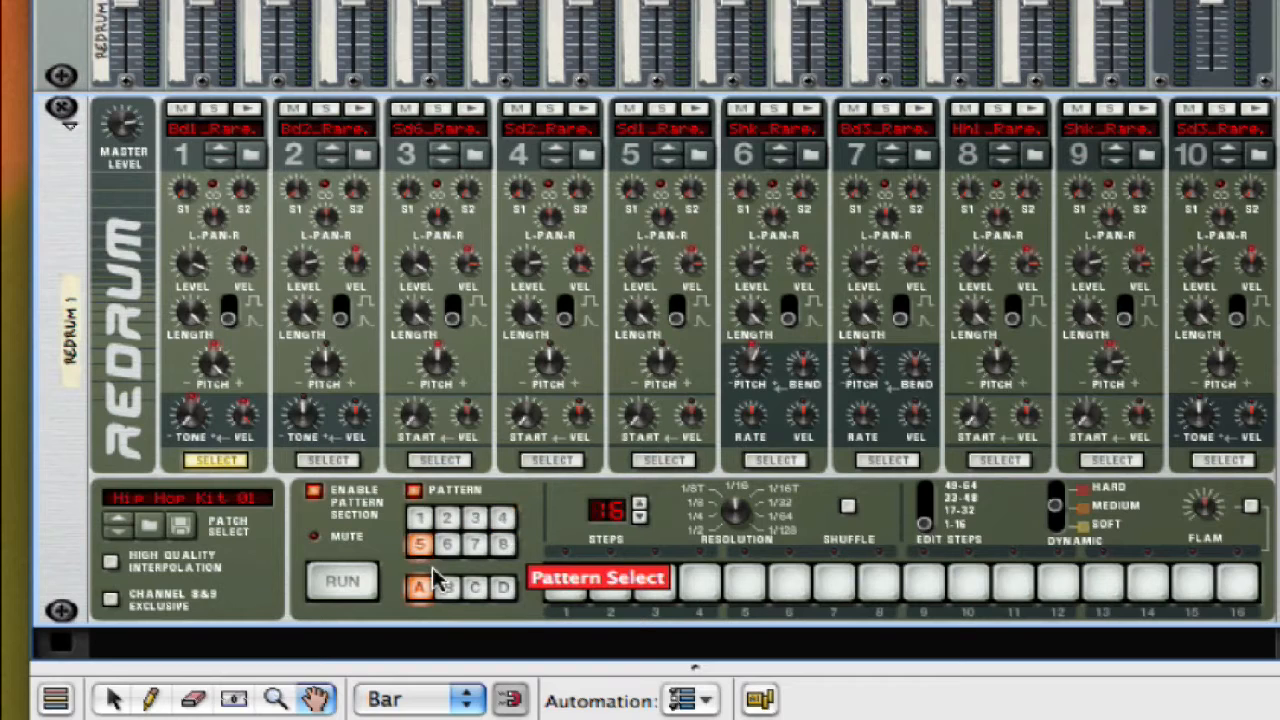
- Switch through banks C and D, leaving pattern 1 of bank D active
left_click(476, 588)
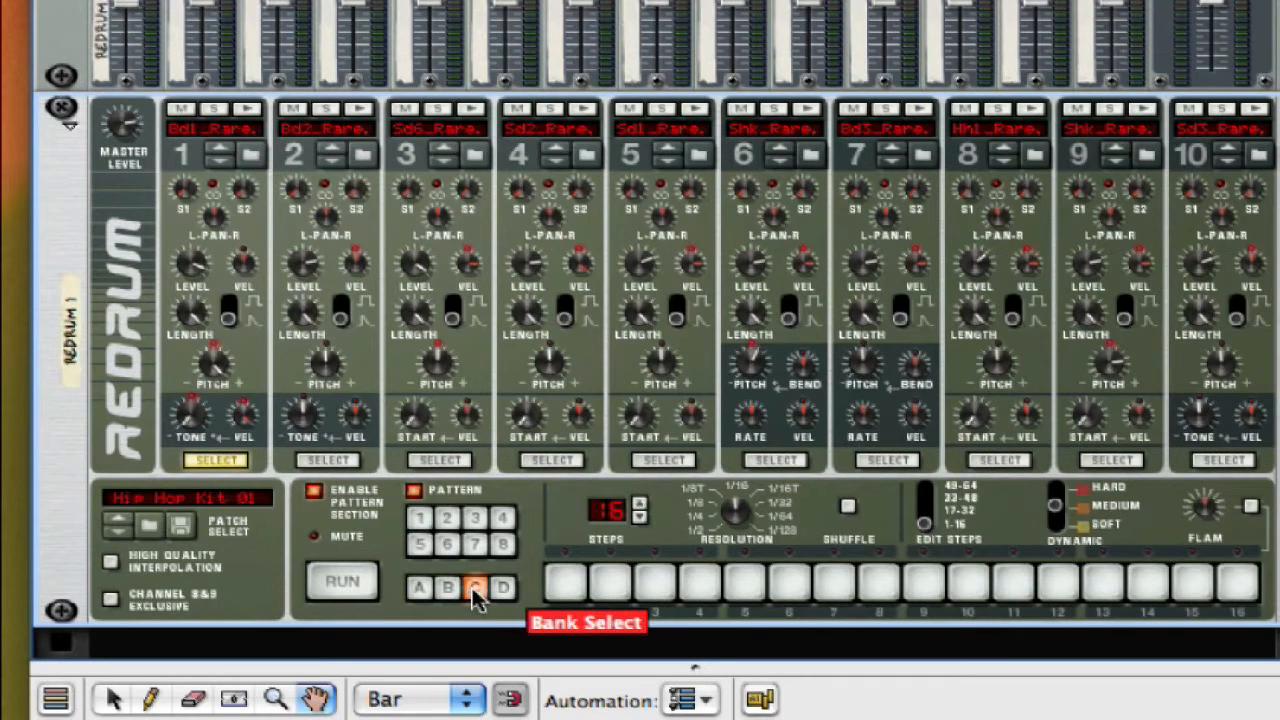
left_click(500, 588)
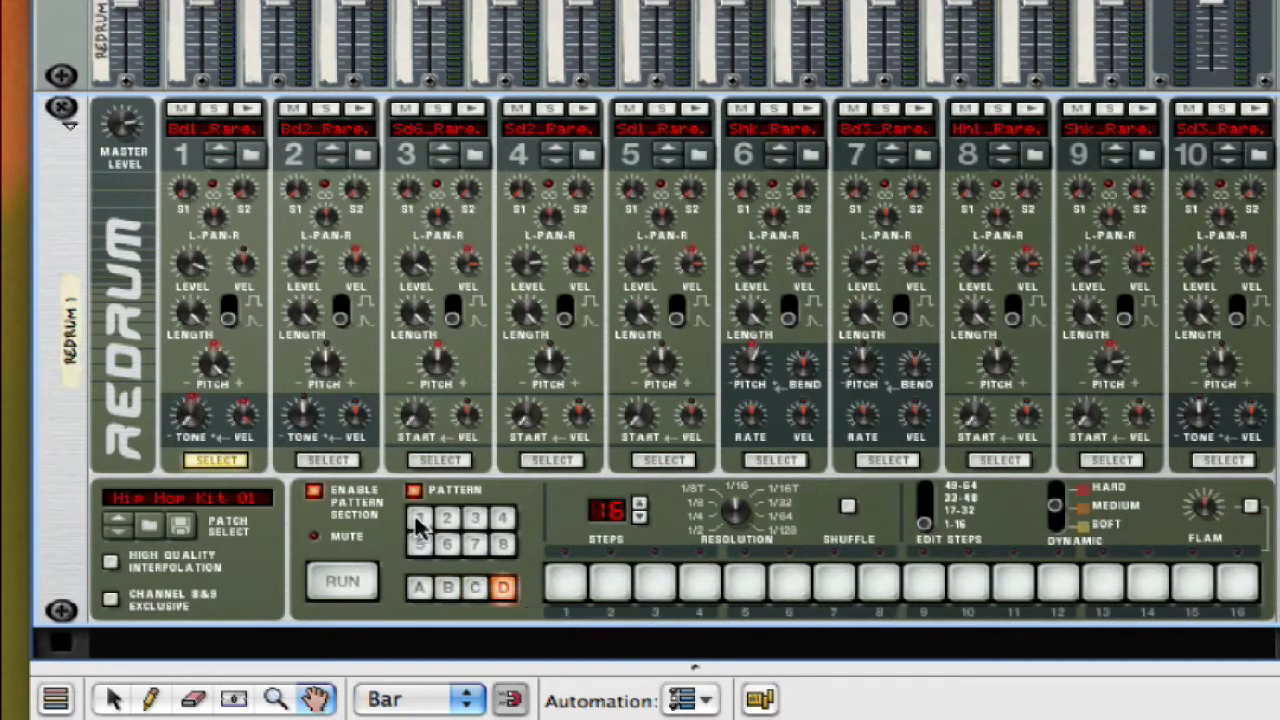
left_click(420, 518)
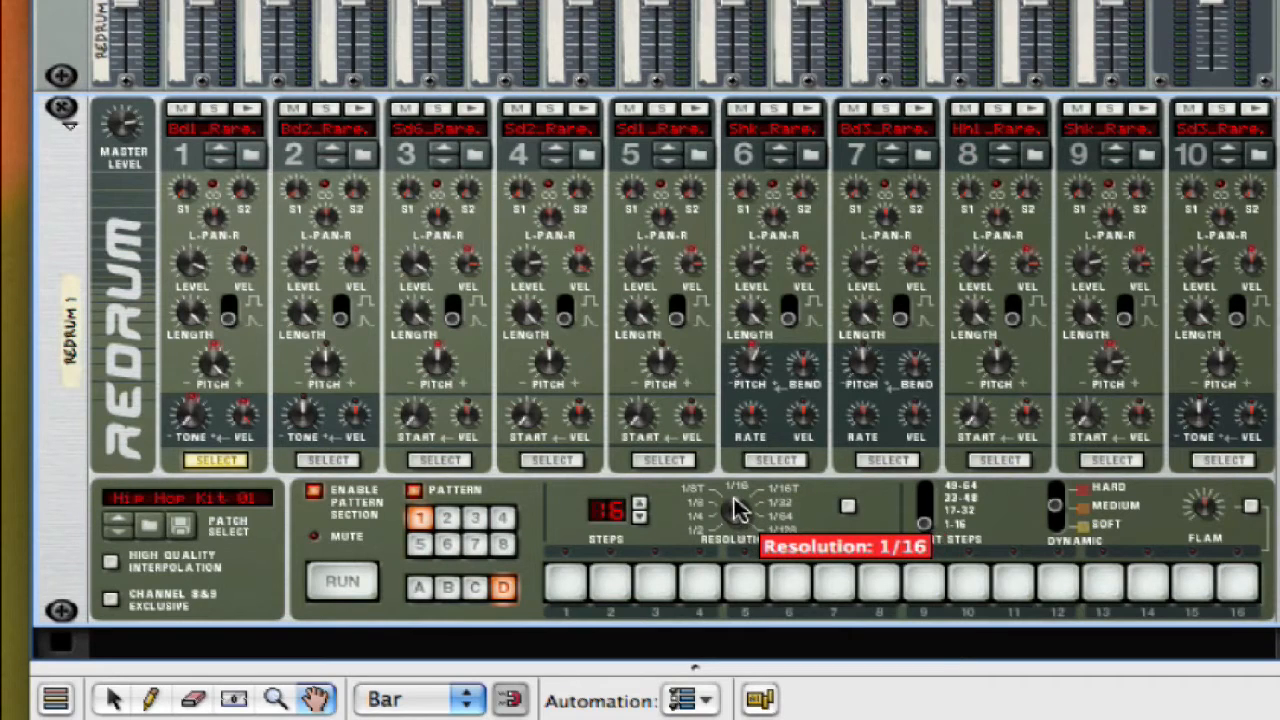
left_click_drag(730, 504, 730, 490)
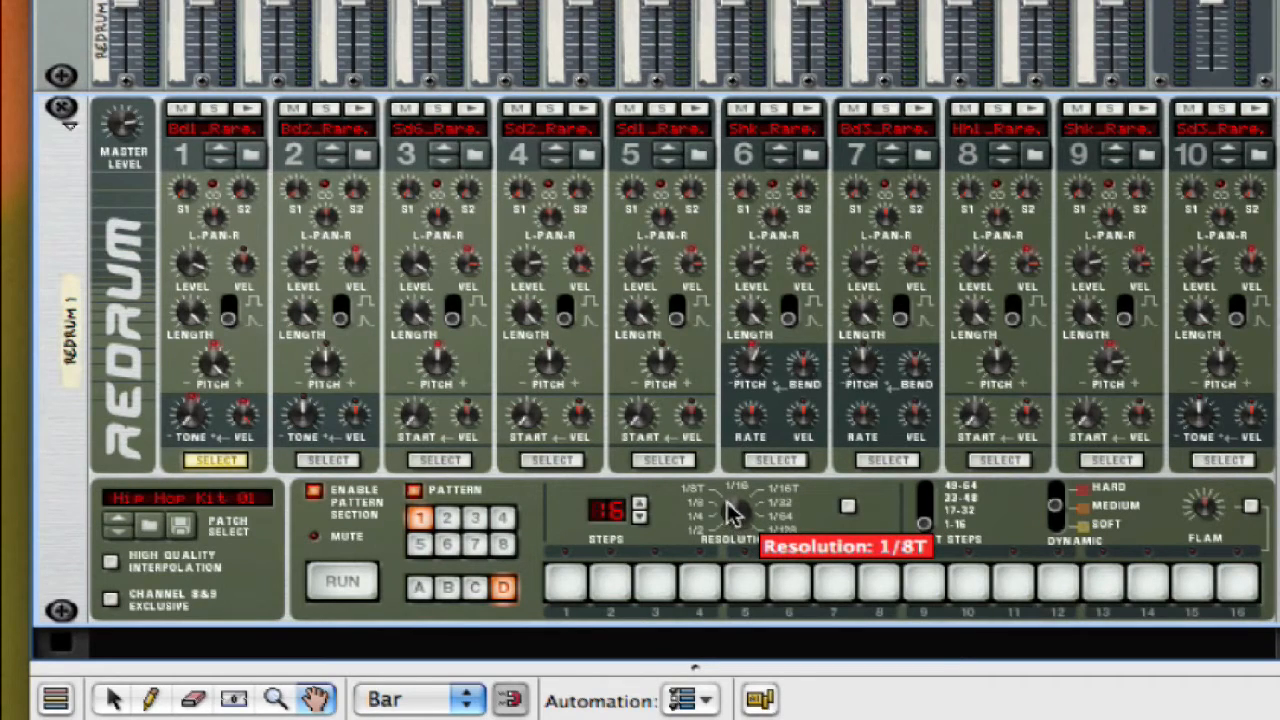
left_click(728, 516)
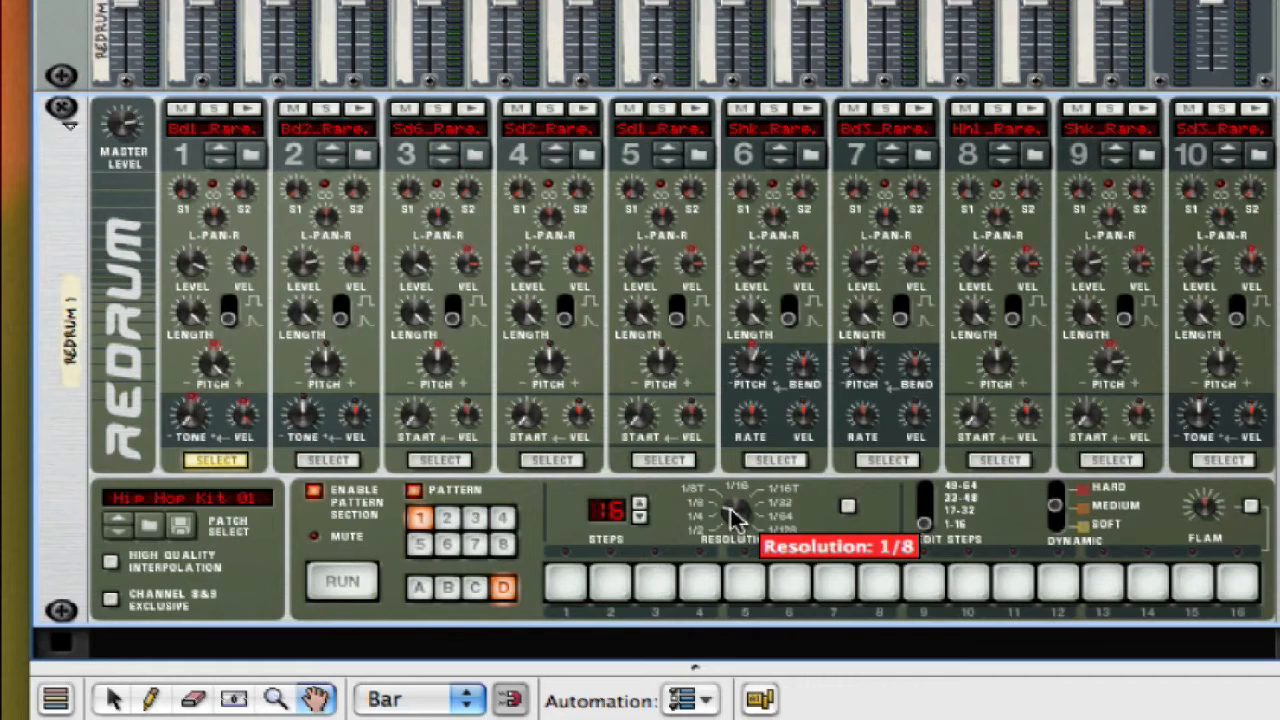
left_click(732, 512)
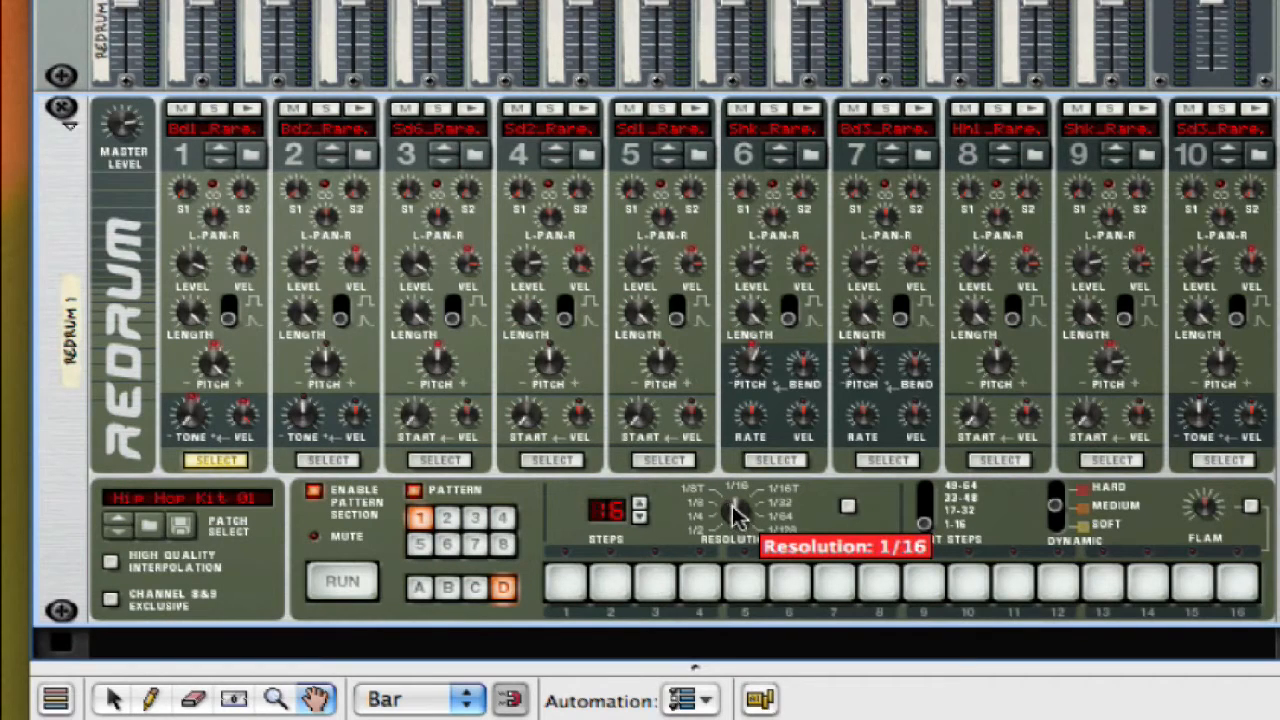
mouse_move(740, 510)
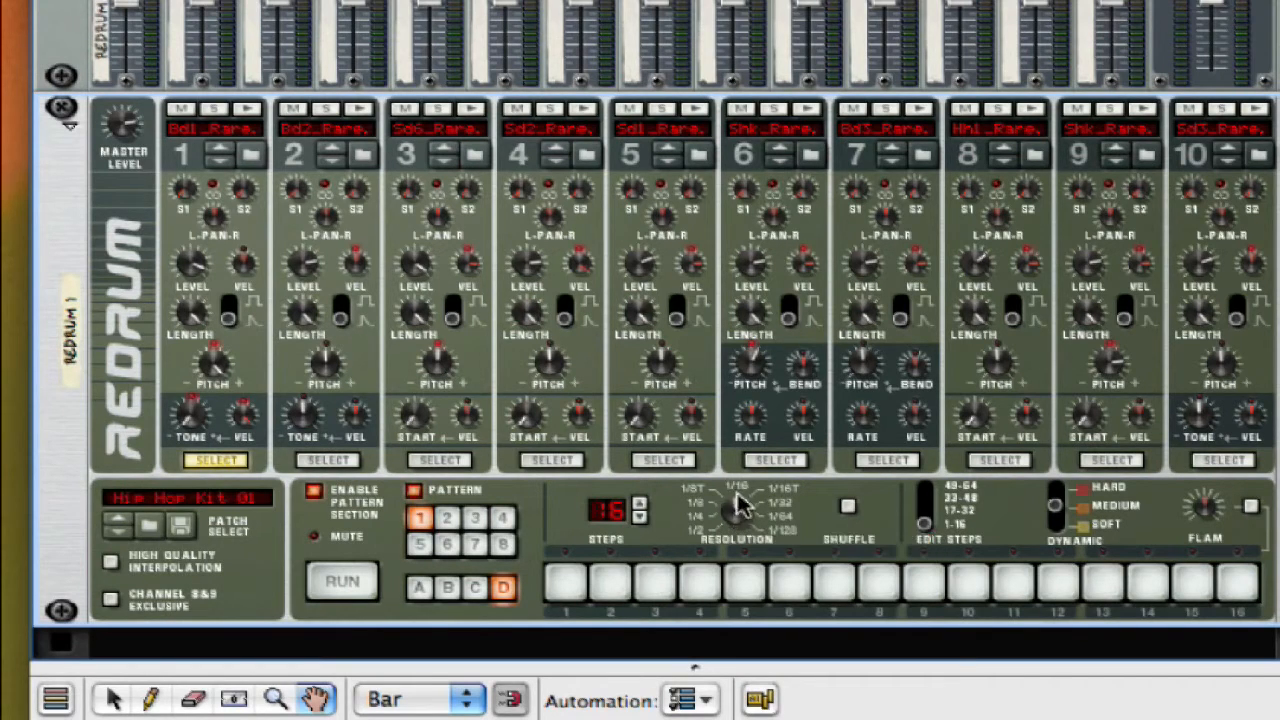
mouse_move(924, 524)
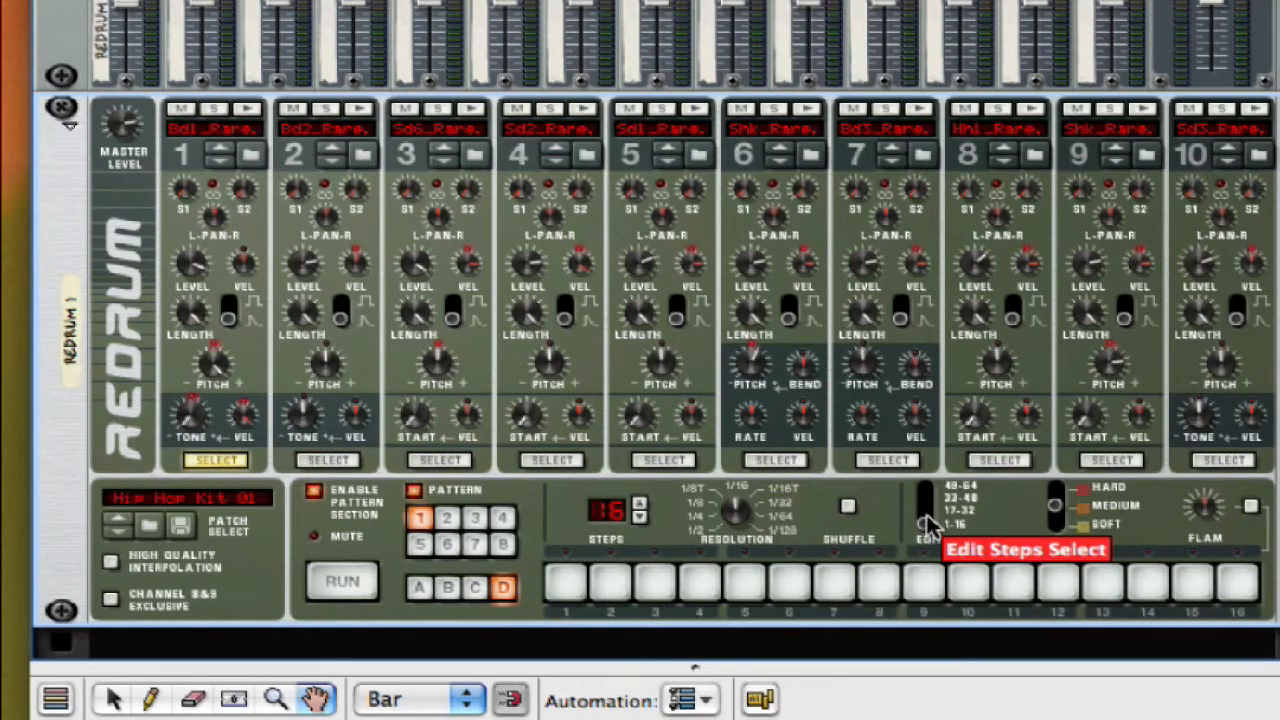
mouse_move(924, 512)
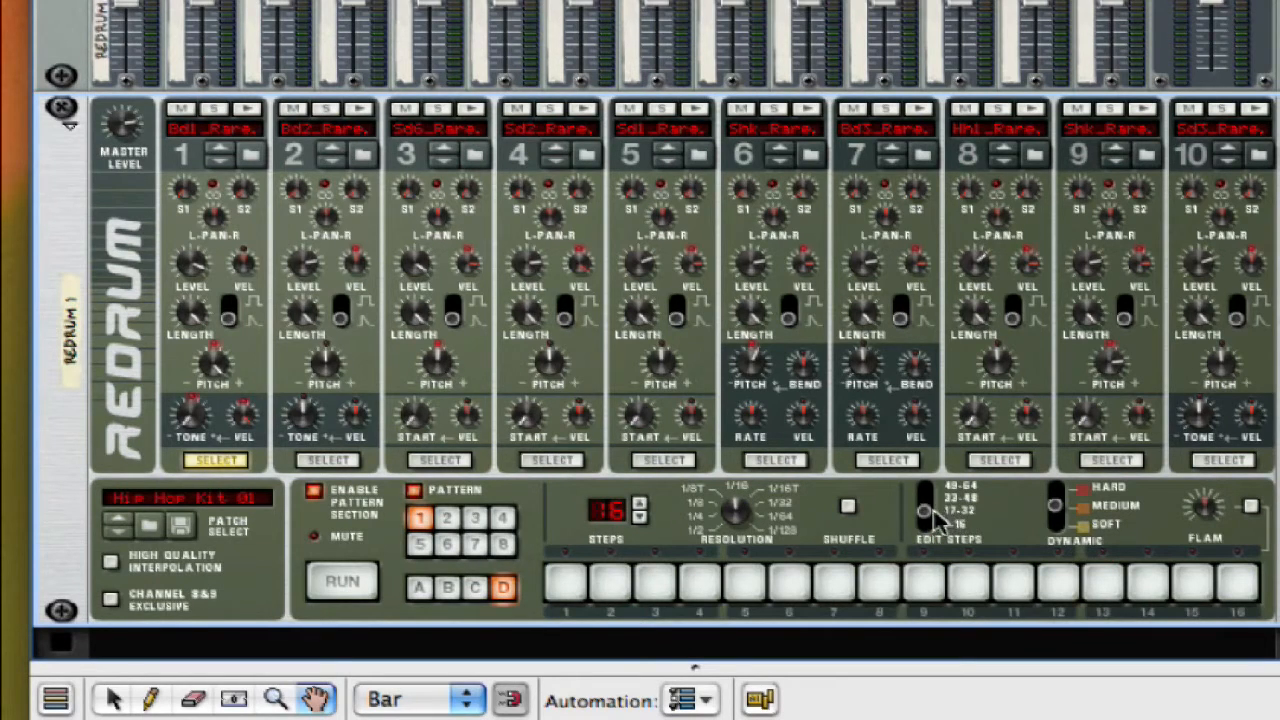
mouse_move(924, 510)
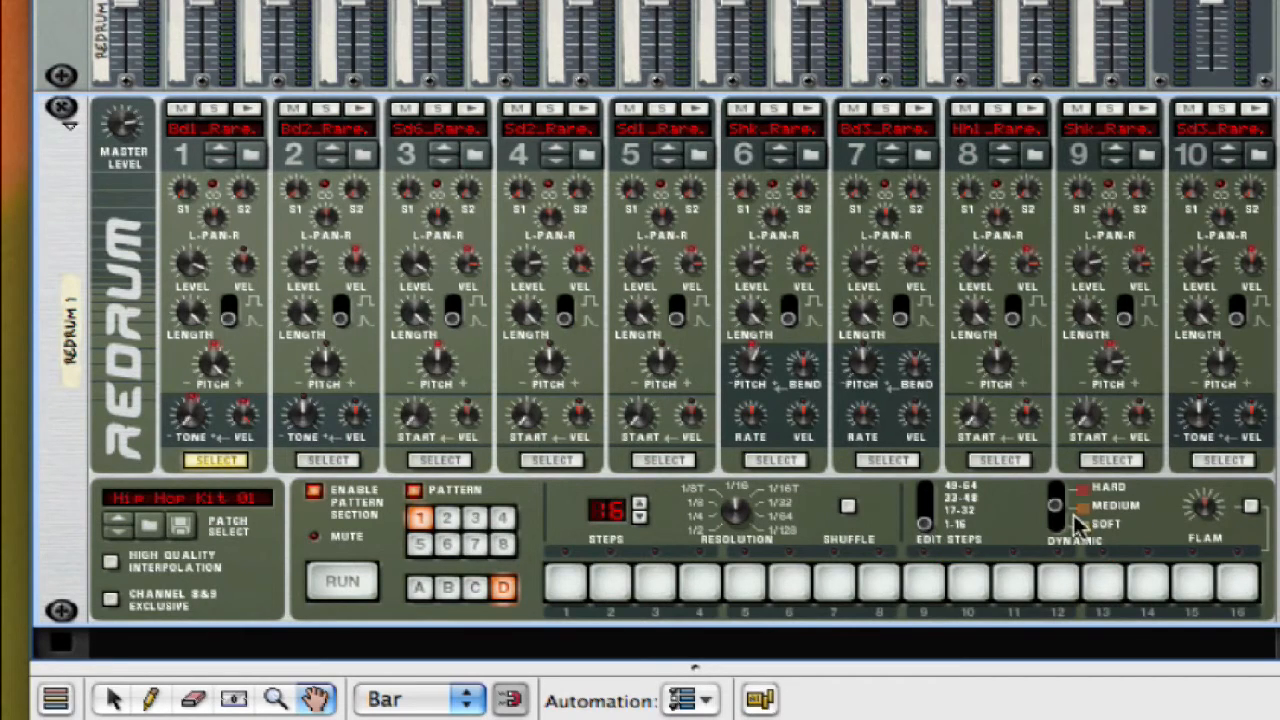
mouse_move(1056, 510)
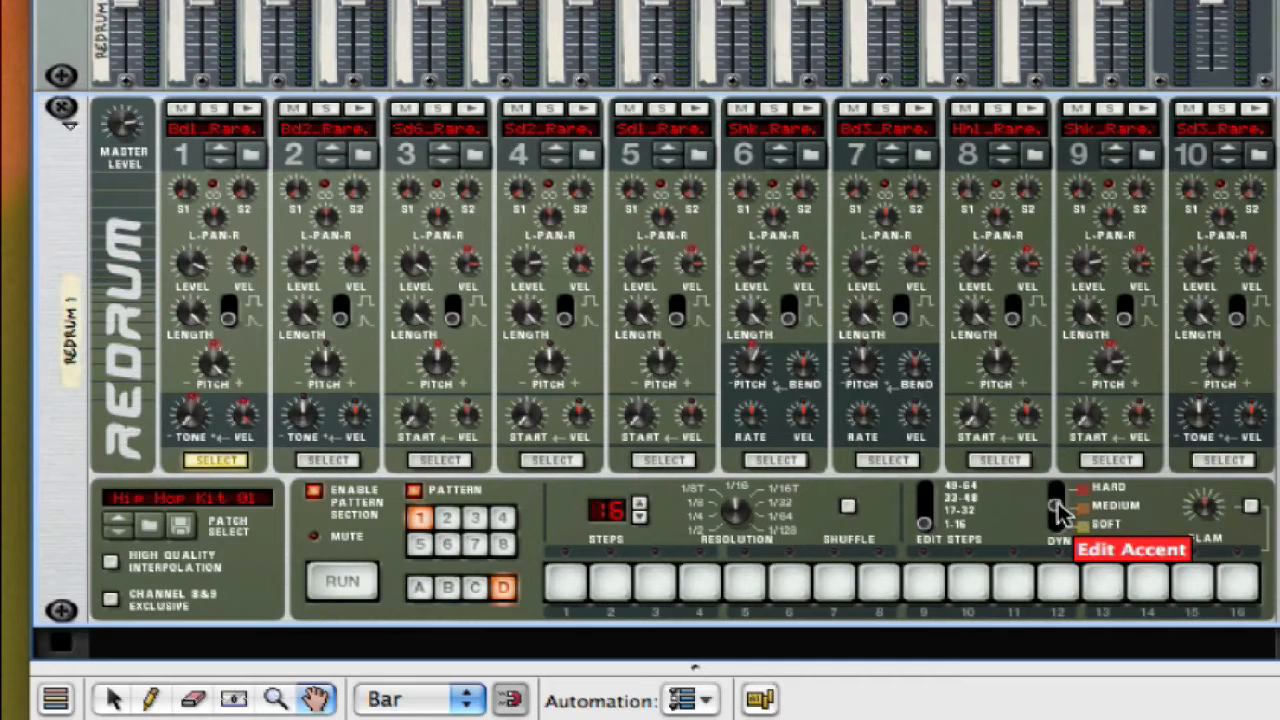
mouse_move(1196, 520)
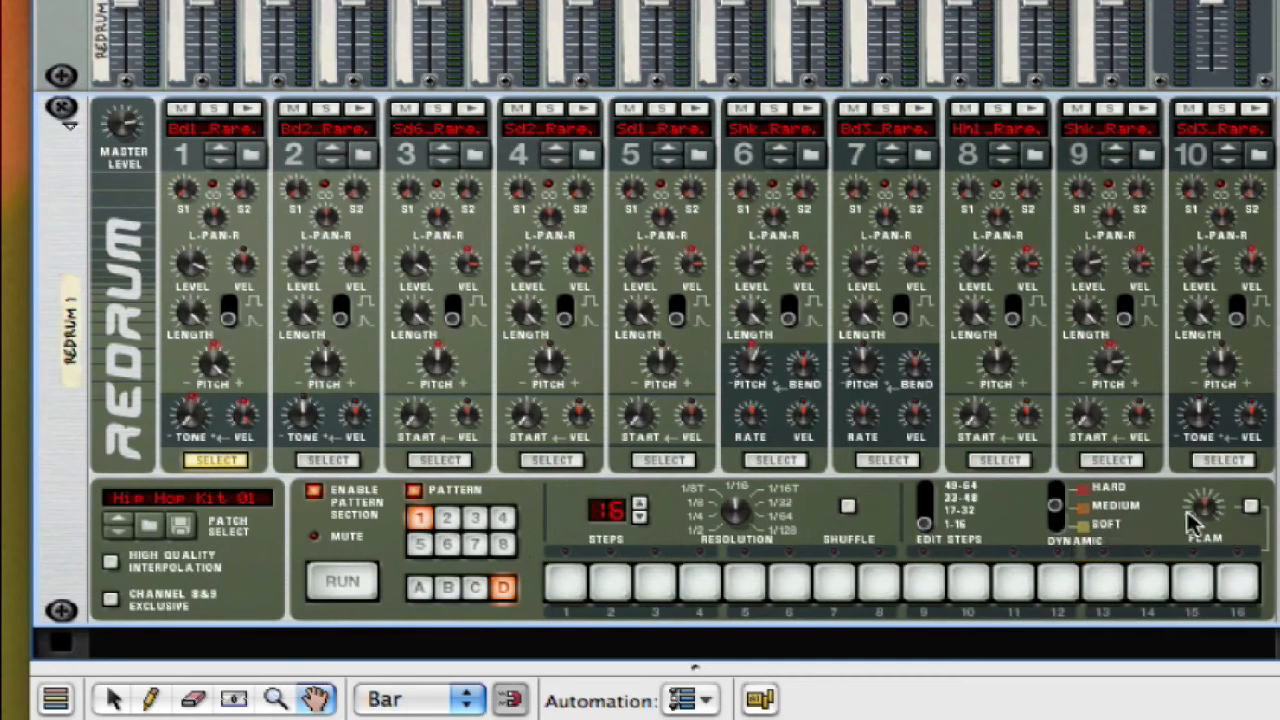
mouse_move(1224, 518)
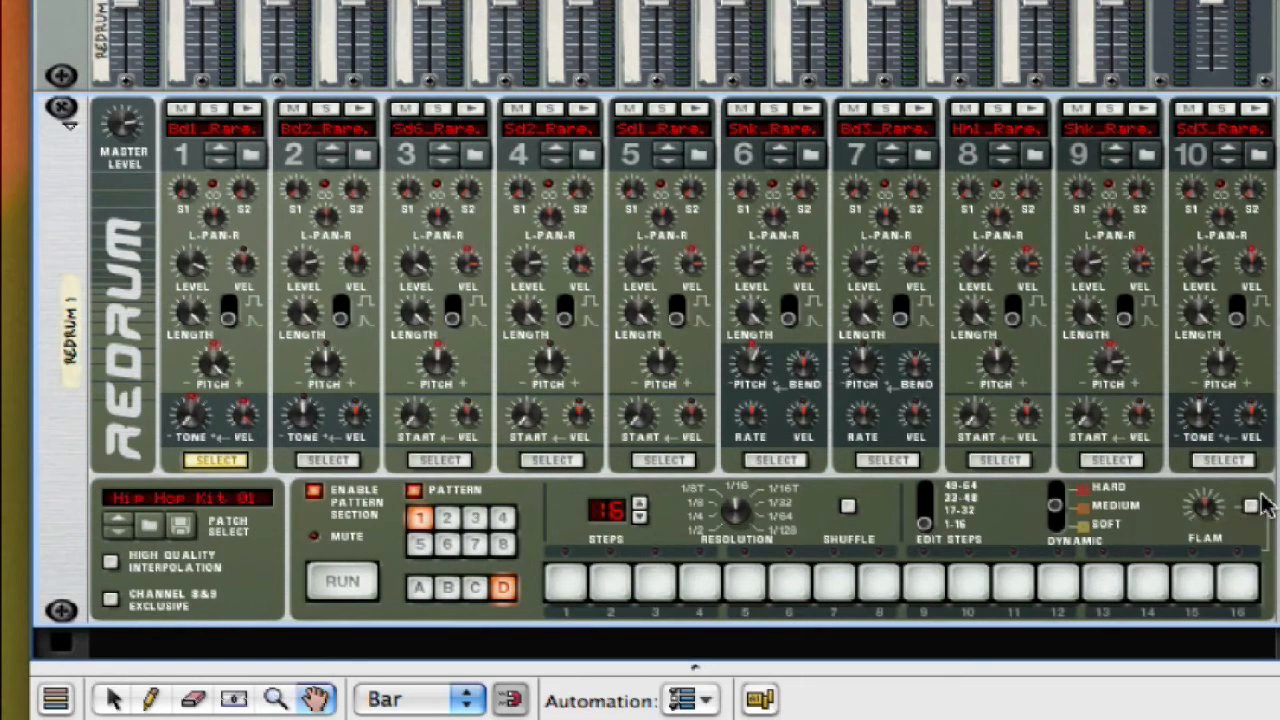
mouse_move(250, 220)
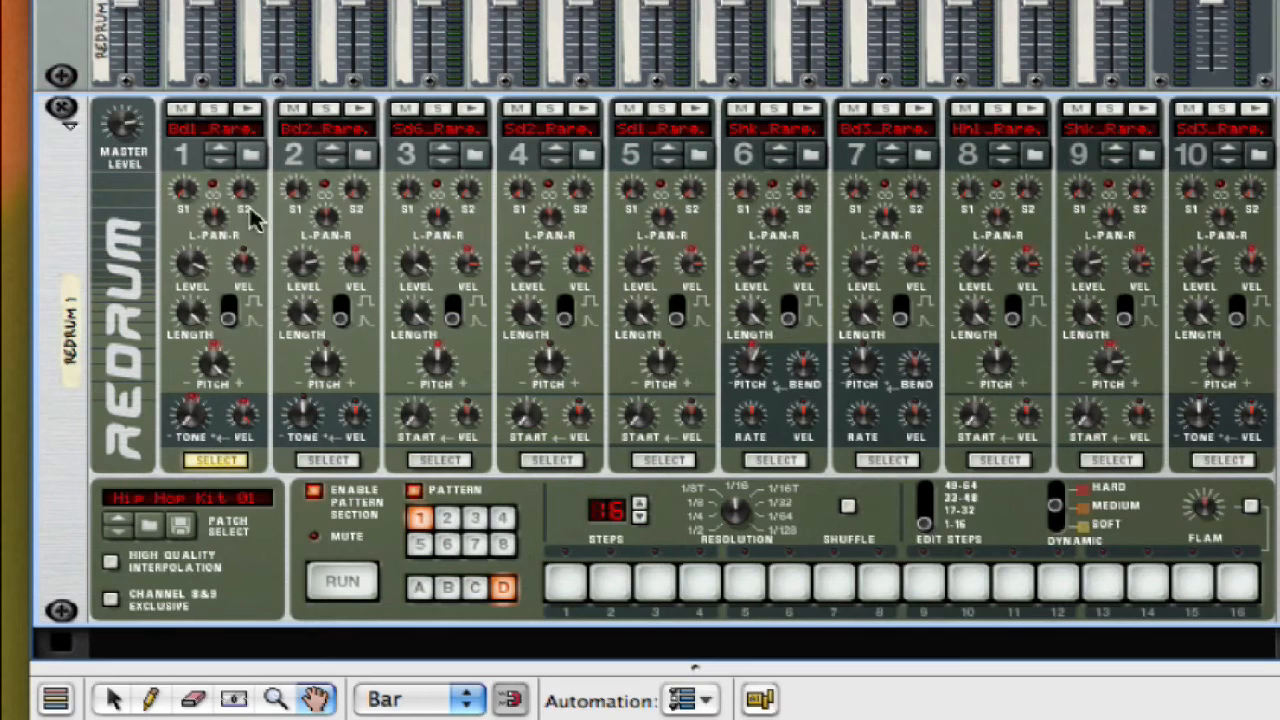
mouse_move(416, 200)
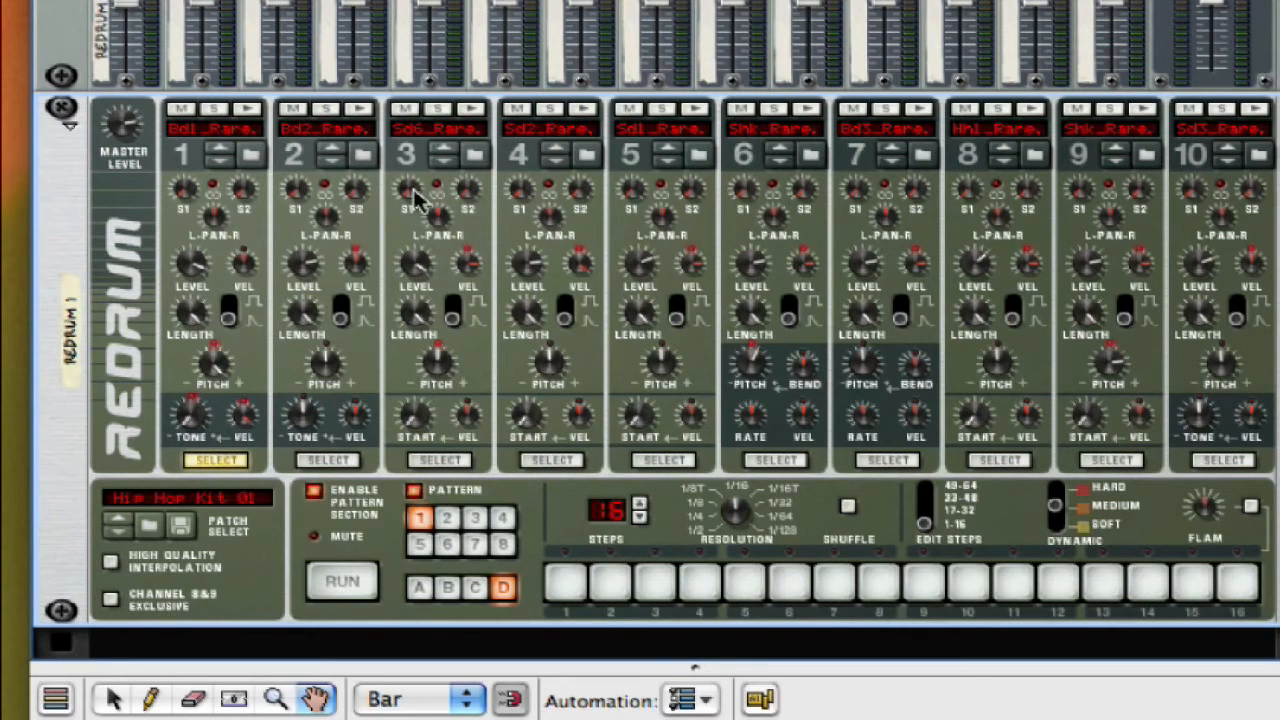
mouse_move(756, 600)
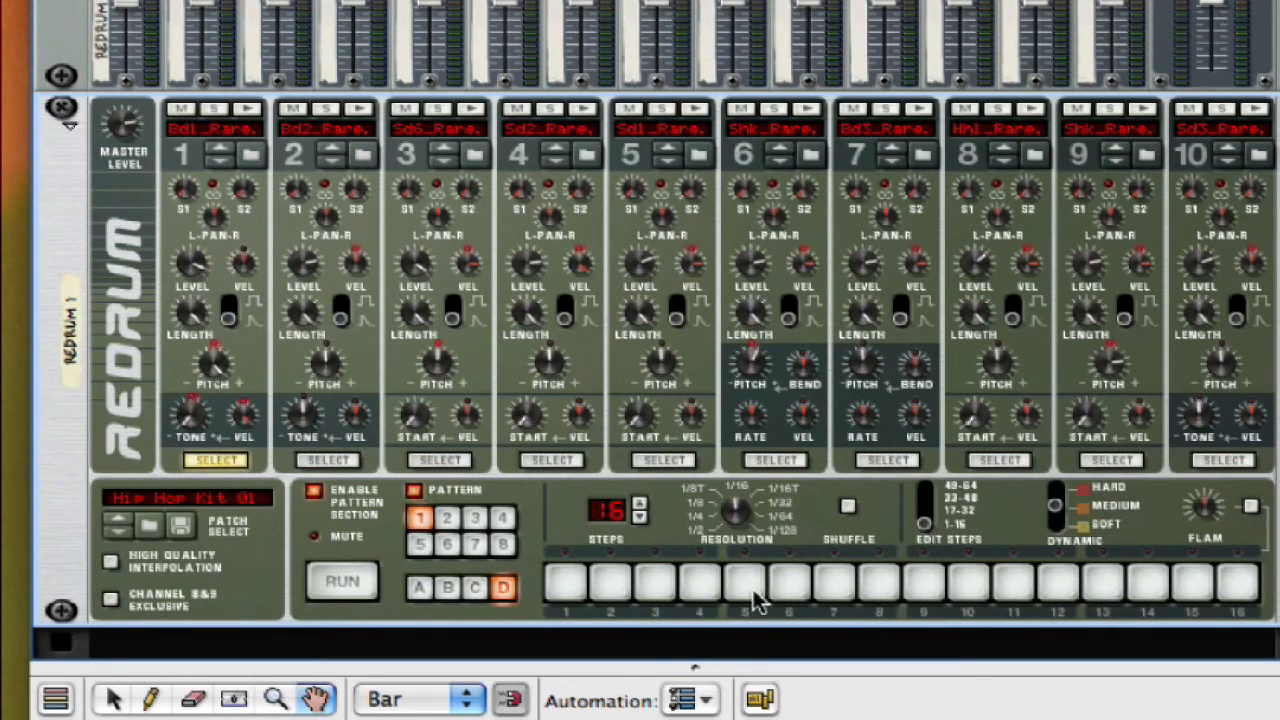
mouse_move(504, 504)
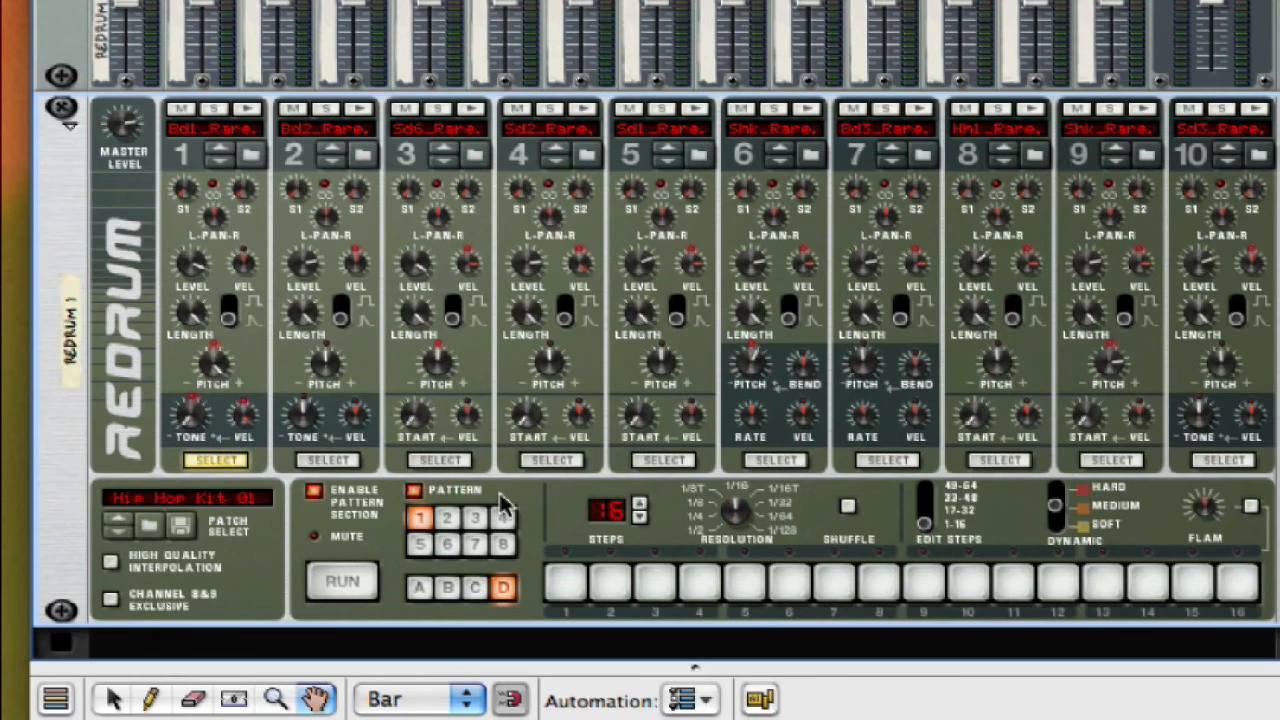
mouse_move(350, 558)
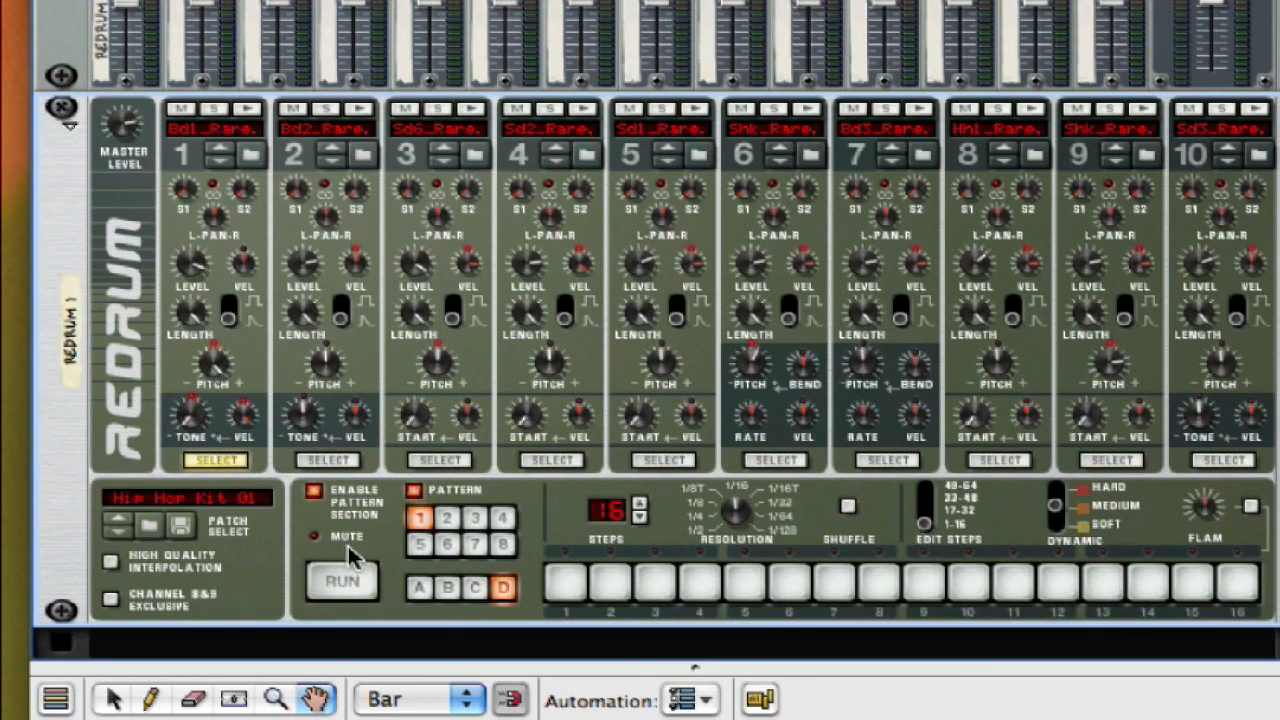